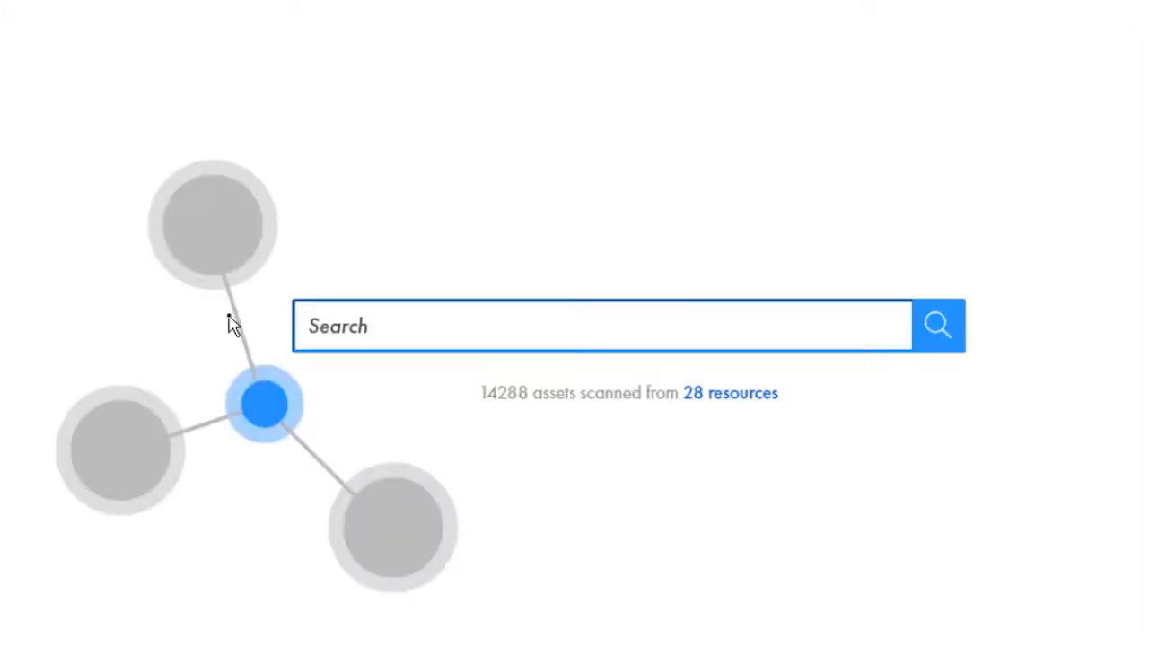
Search the catalog for 'Oracle' before moving to the Catalog Administrator start dashboard
text(Oracle)
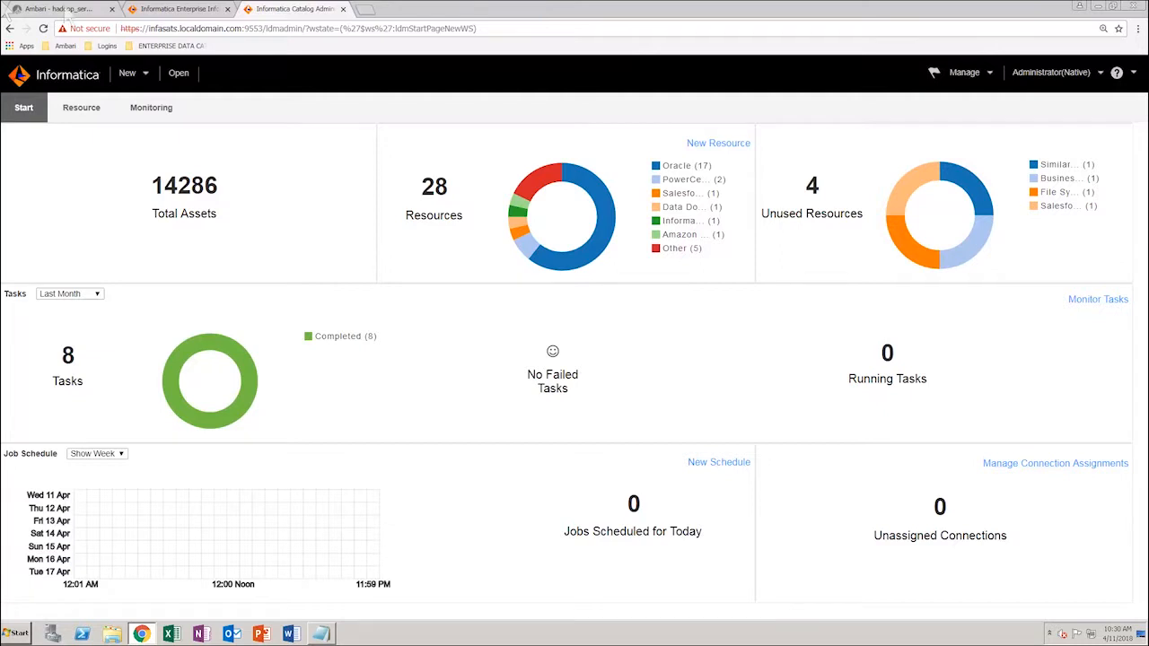
Reach the Attributes management page from the Manage menu
click(963, 72)
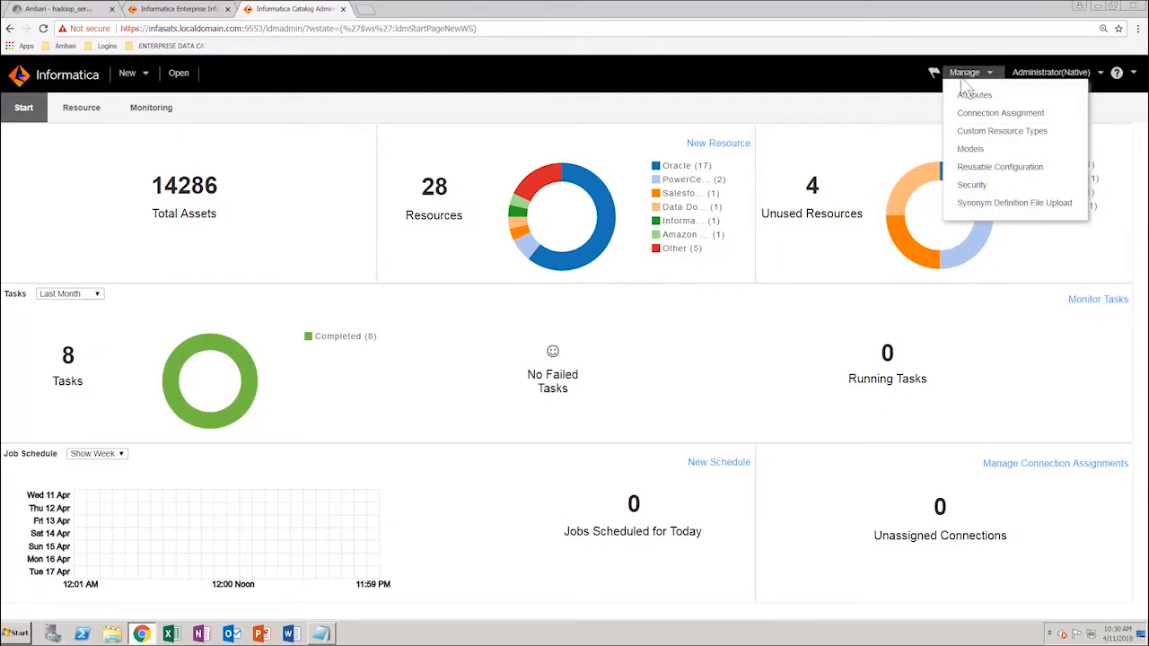
click(975, 94)
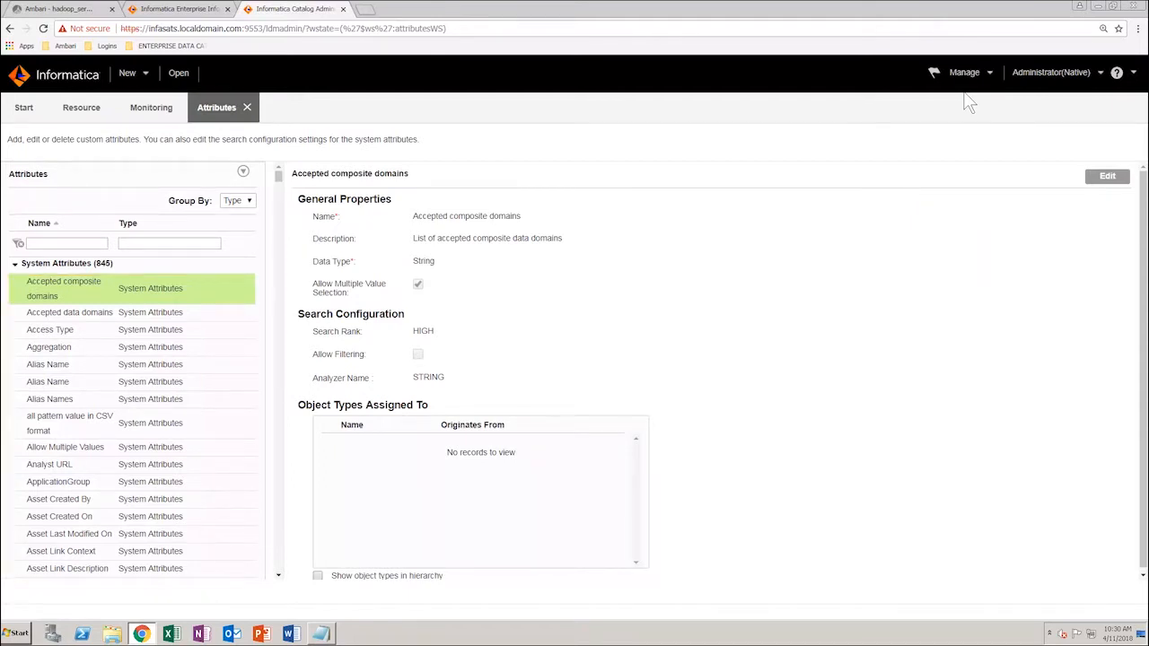
mouse_move(93, 251)
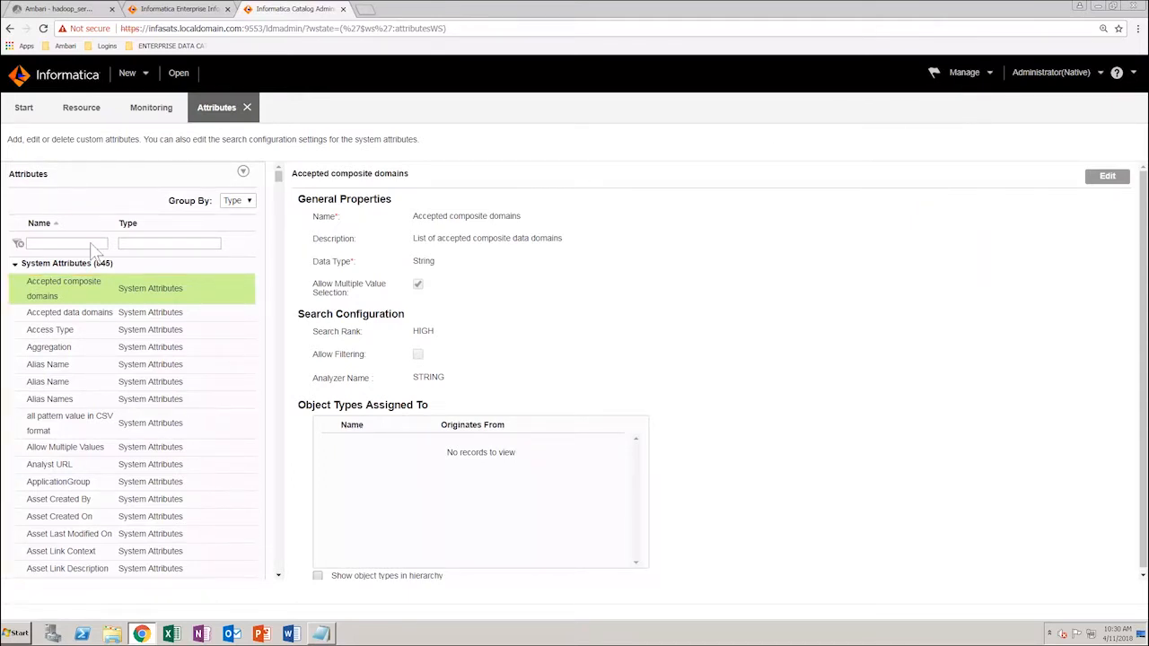
Filter the attribute list by 'author' and show the Author system attribute's properties
text(author)
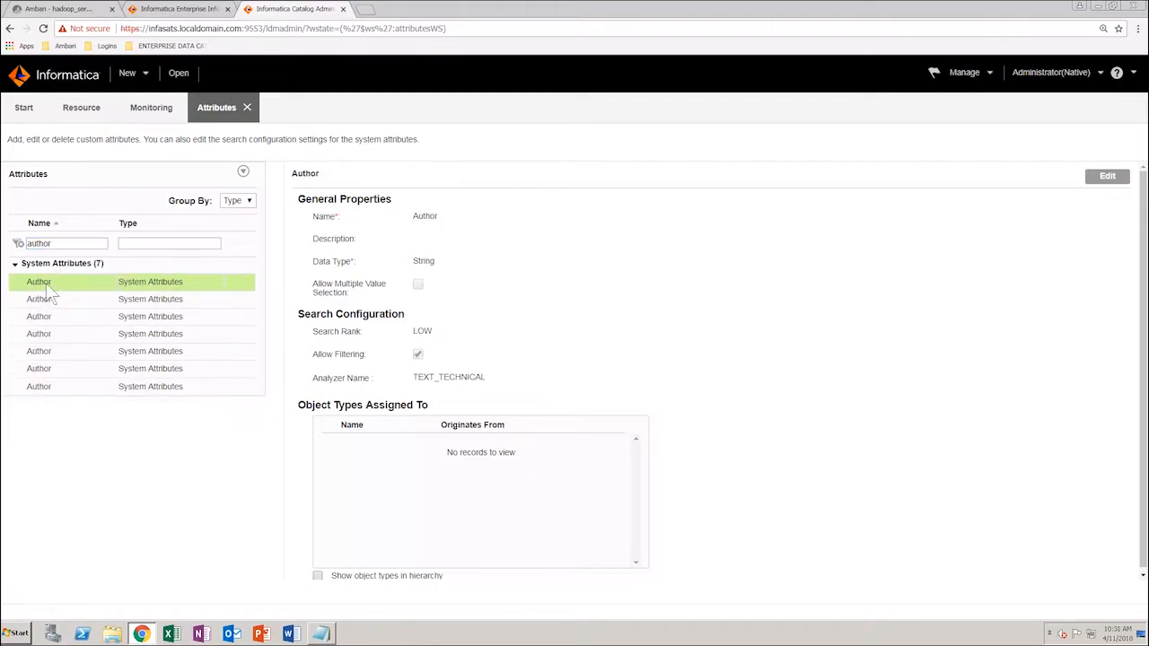
click(1106, 176)
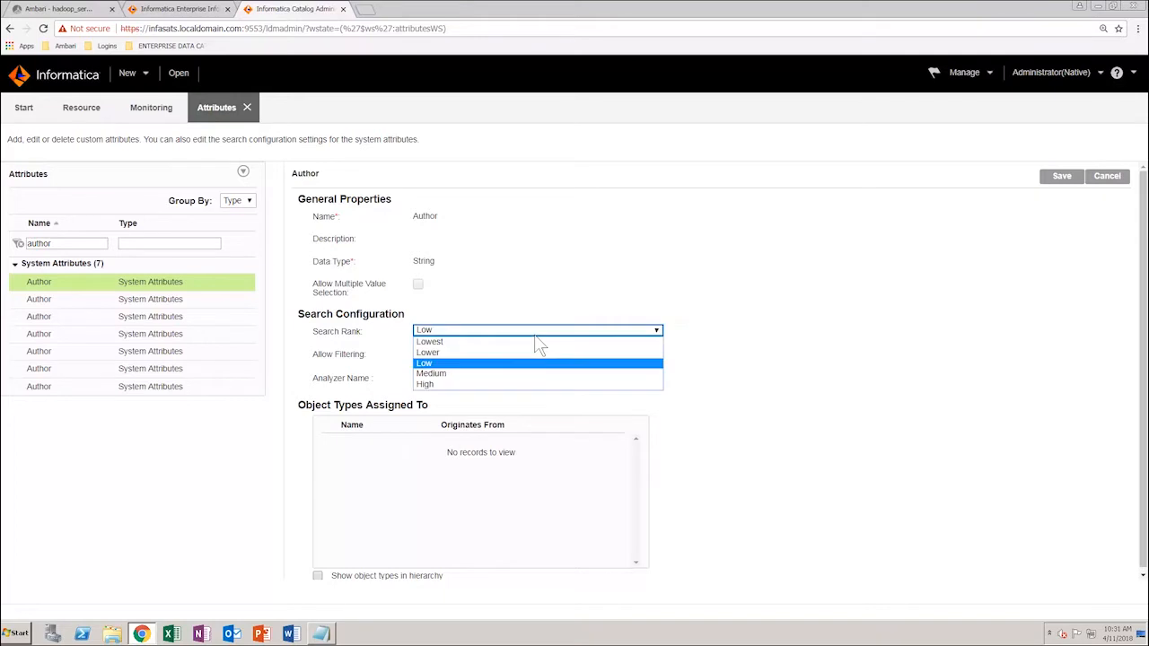
mouse_move(521, 384)
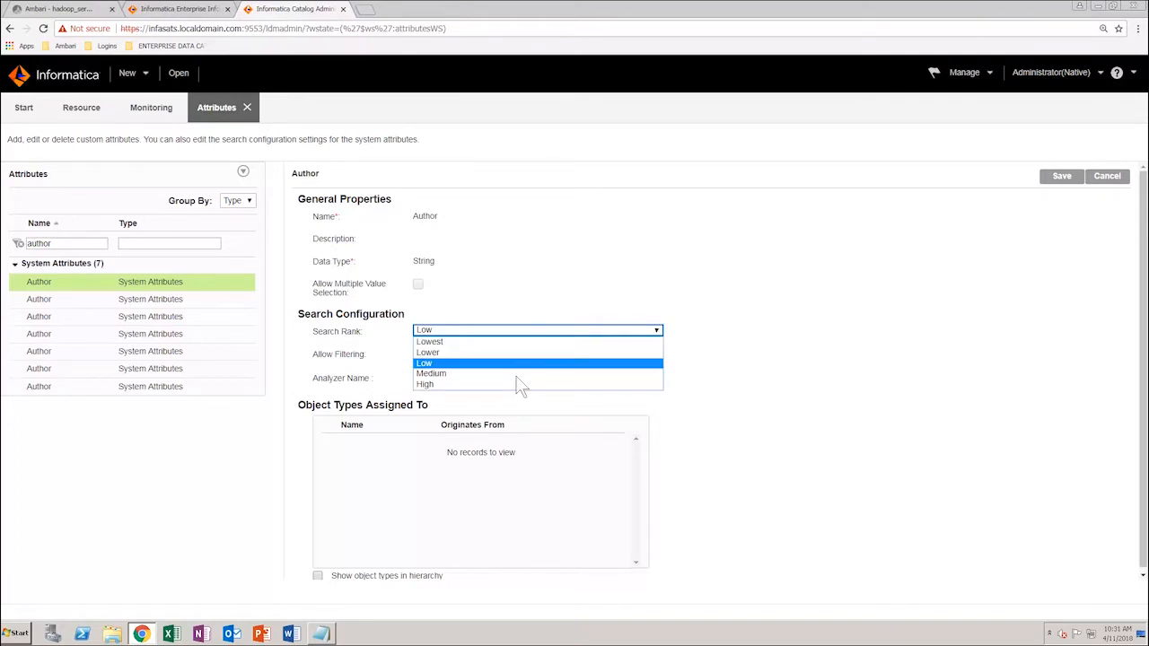
Give Author search rank Medium and analyzer STRING, then confirm the search configuration update
click(431, 373)
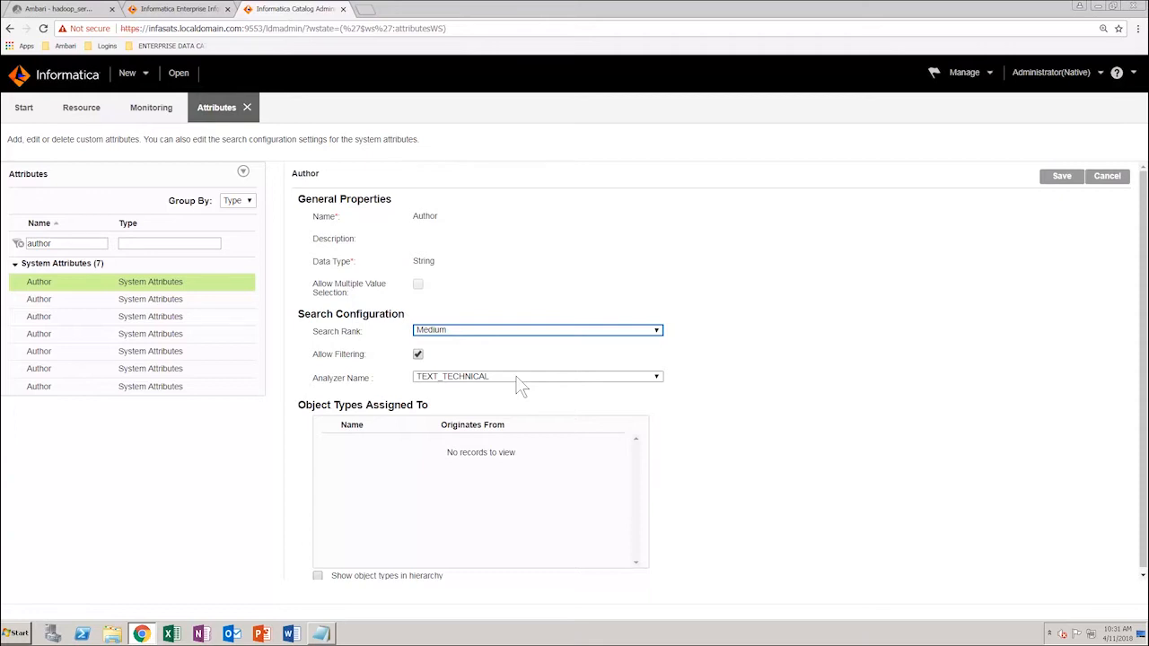
click(537, 377)
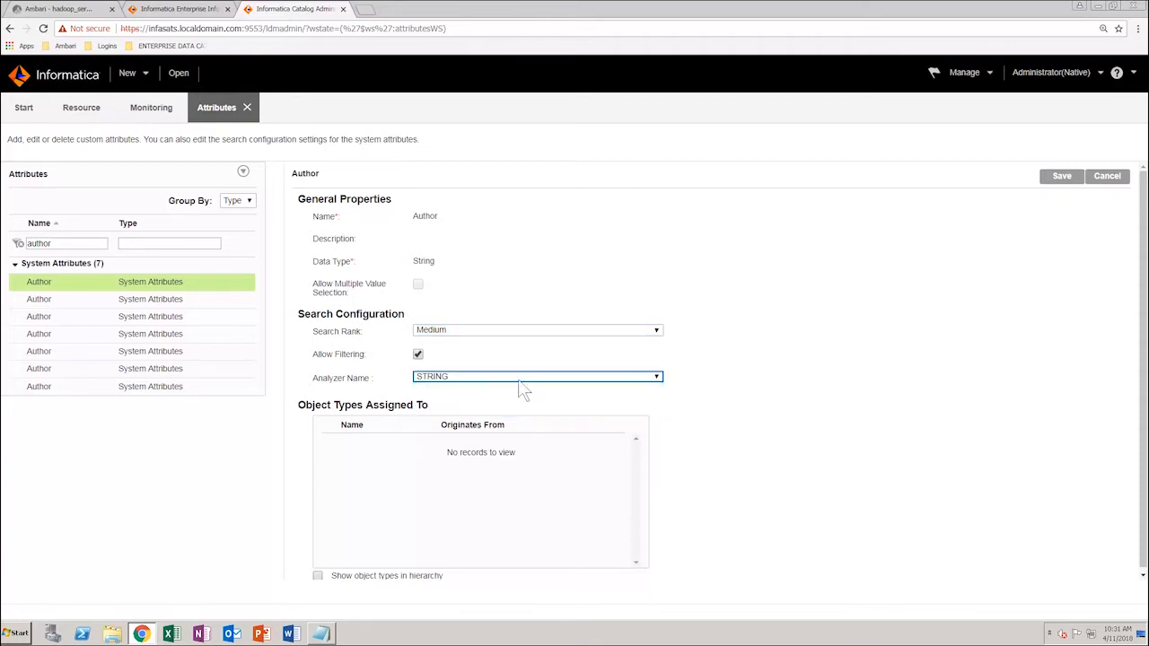
click(1063, 176)
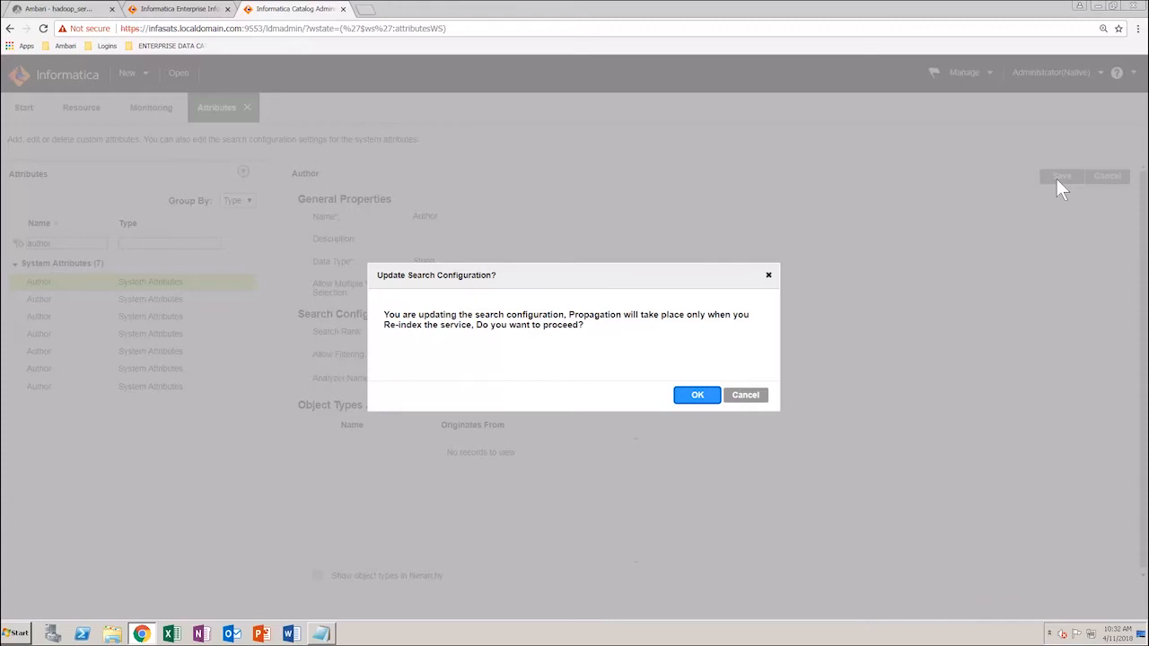
click(697, 395)
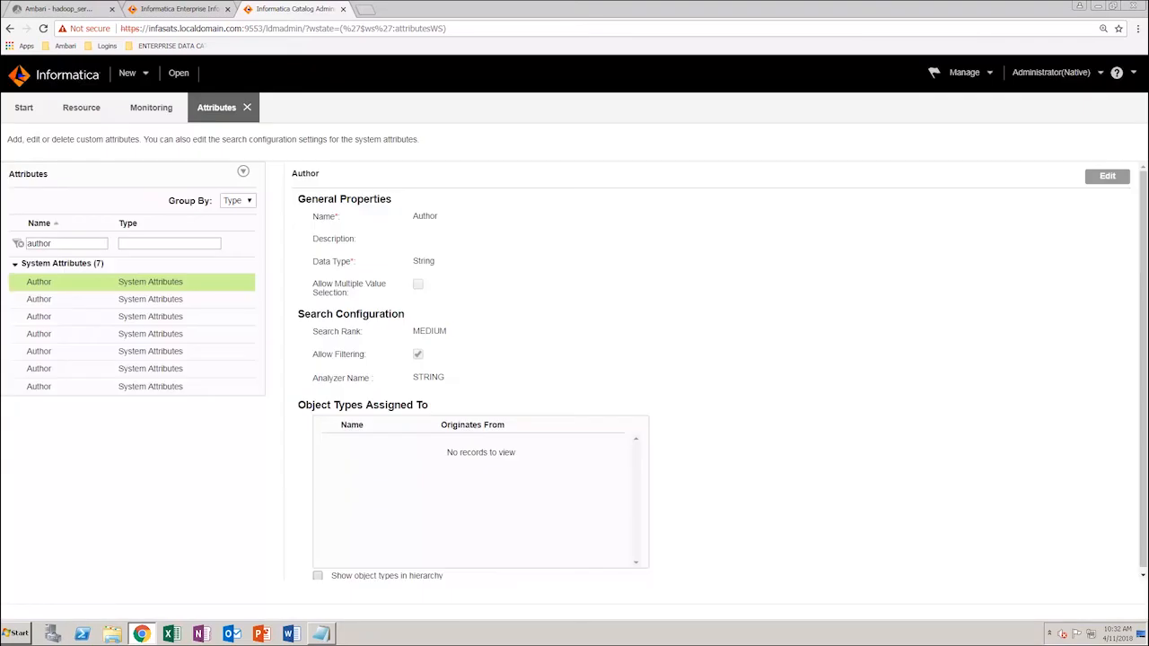